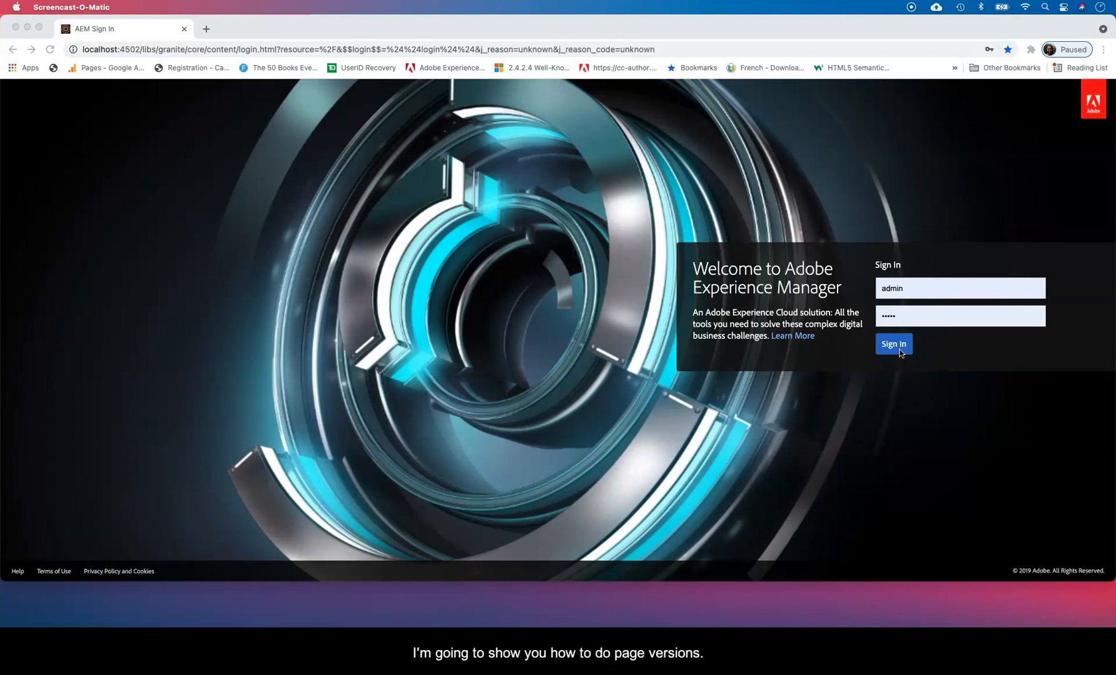
Submit the login credentials to sign in to the AEM author instance.
{"action": "left_click", "coordinate": [894, 349]}
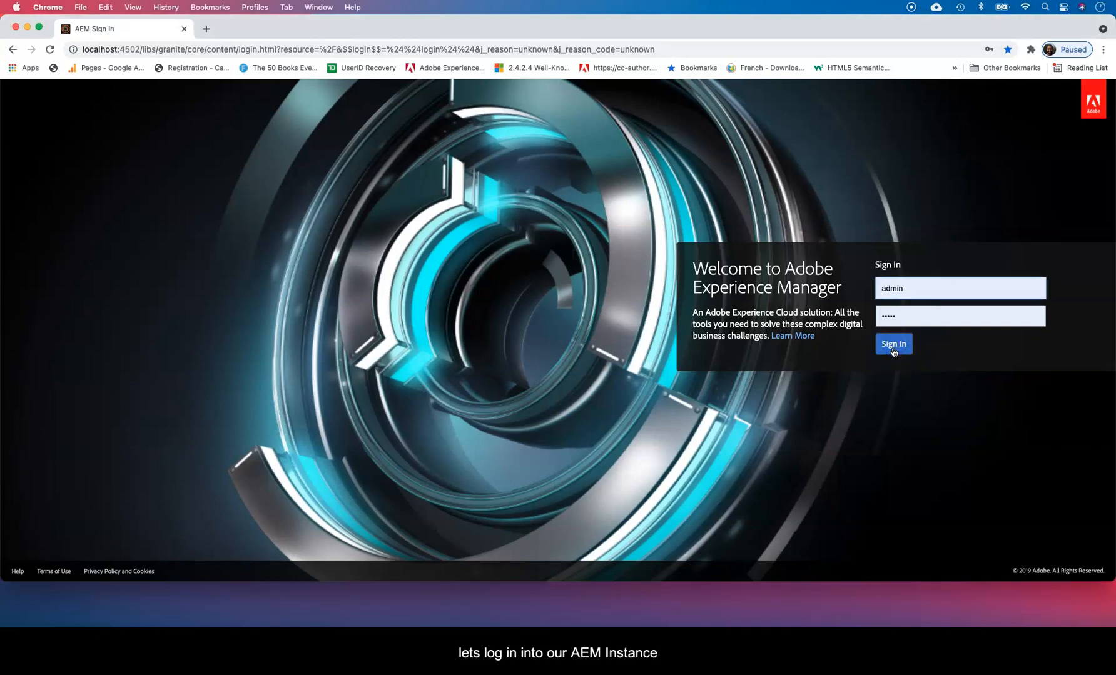
{"action": "left_click", "coordinate": [893, 344]}
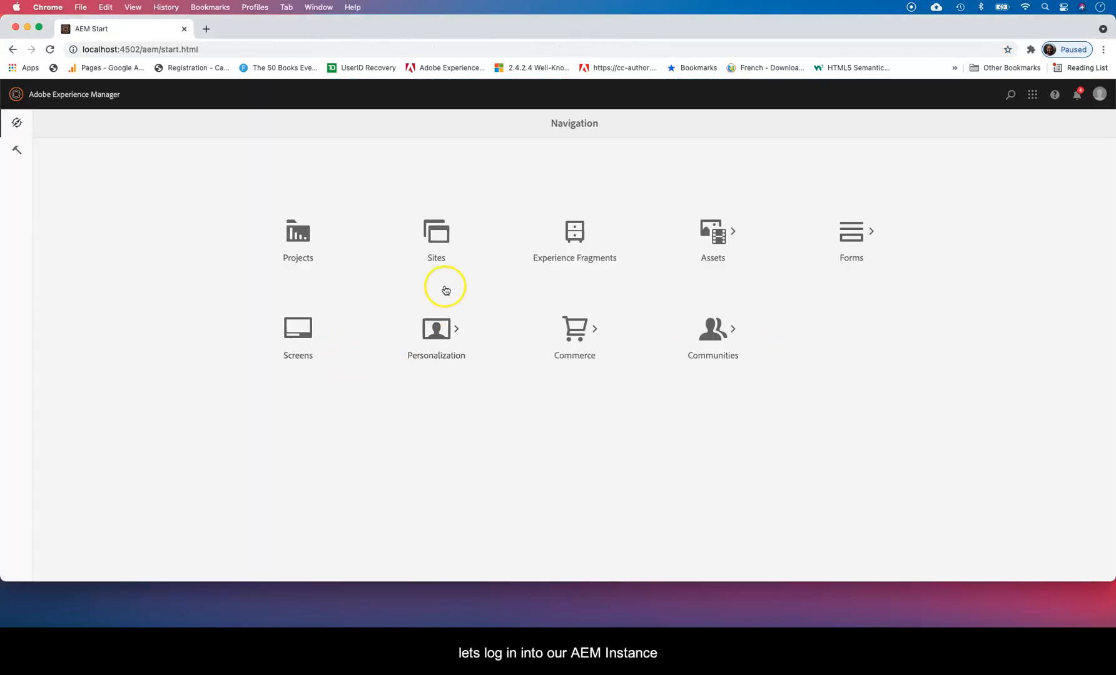
Browse Sites to We.Retail > Language Masters > English > Men and select the Rollout page.
{"action": "left_click", "coordinate": [435, 231]}
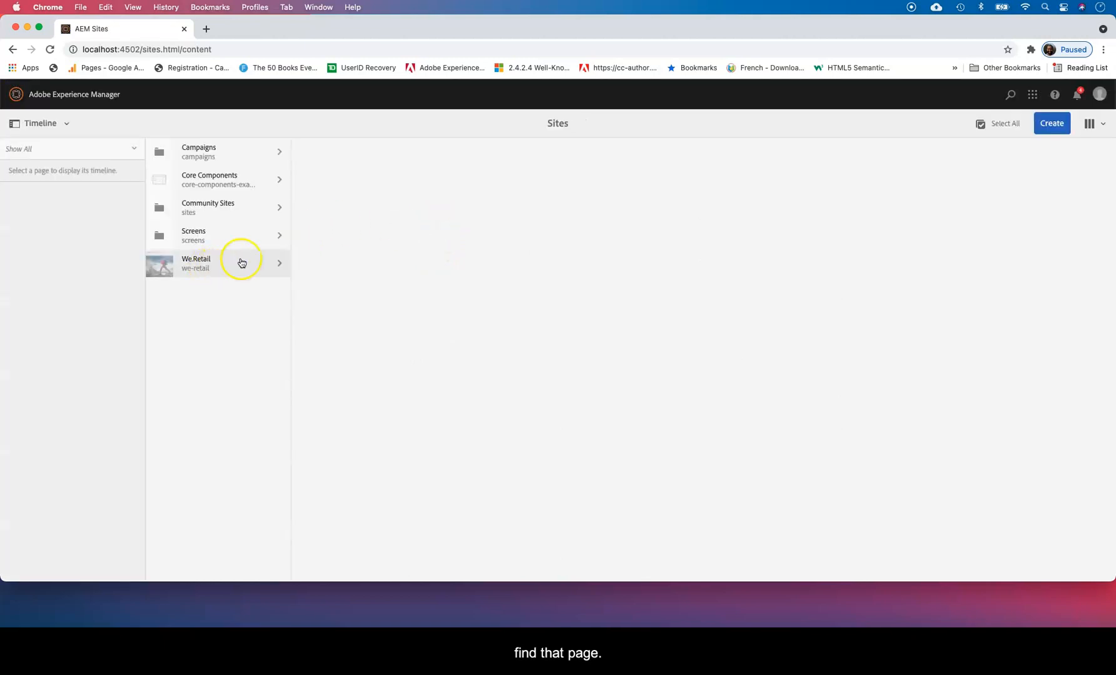
{"action": "left_click", "coordinate": [241, 262]}
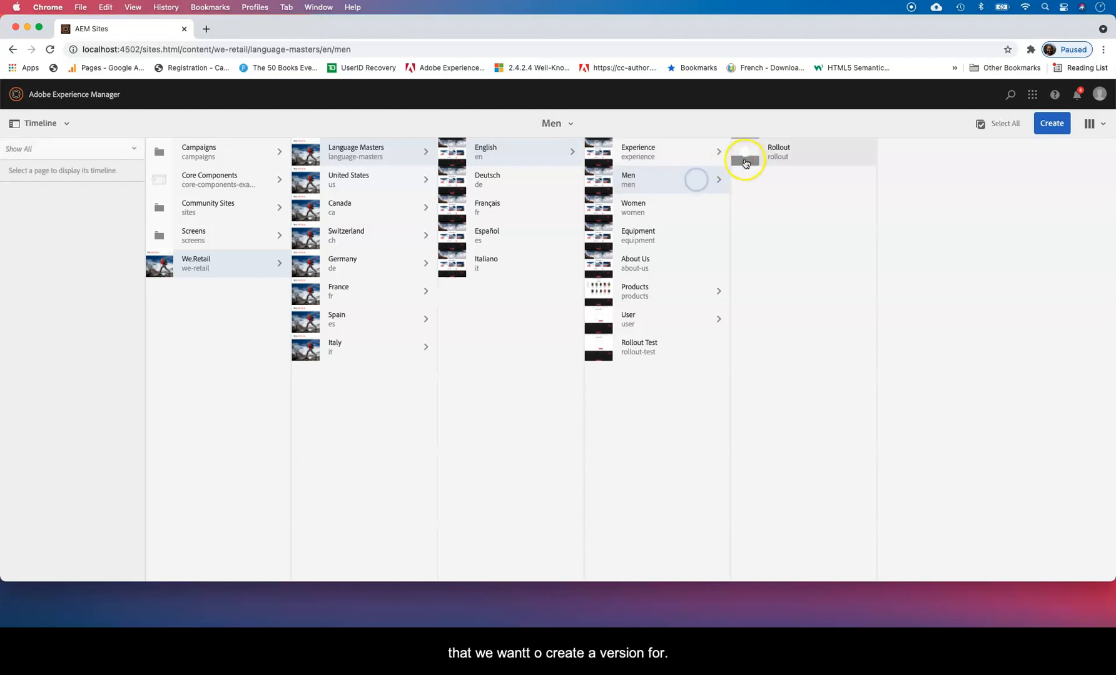
{"action": "left_click", "coordinate": [744, 151]}
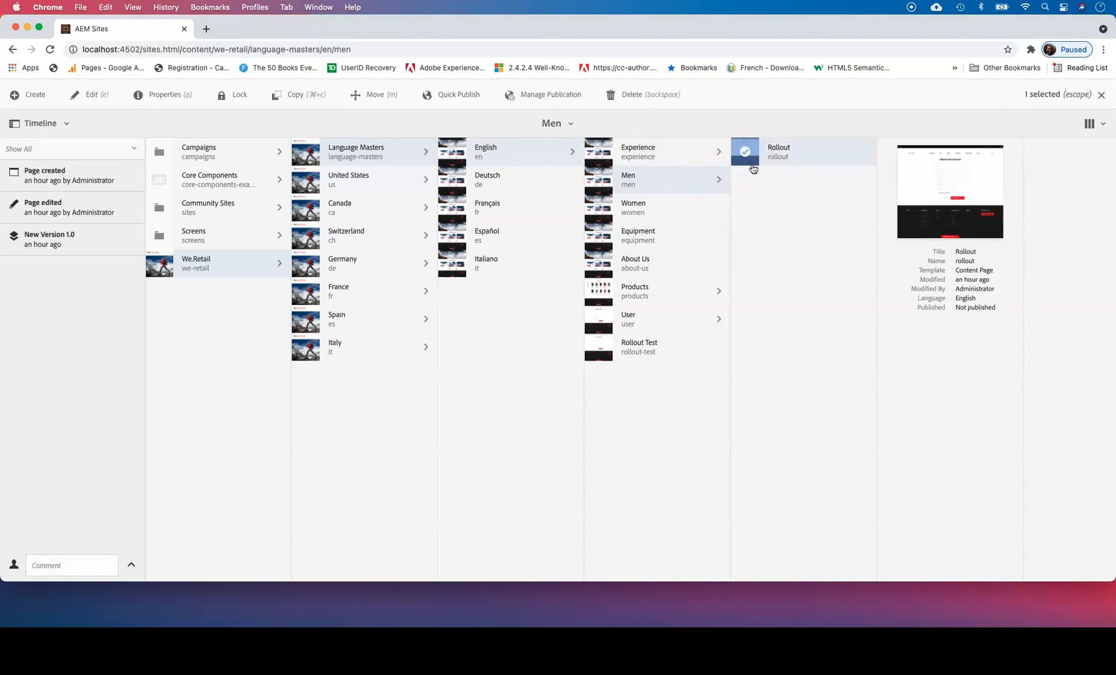
{"action": "mouse_move", "coordinate": [679, 201]}
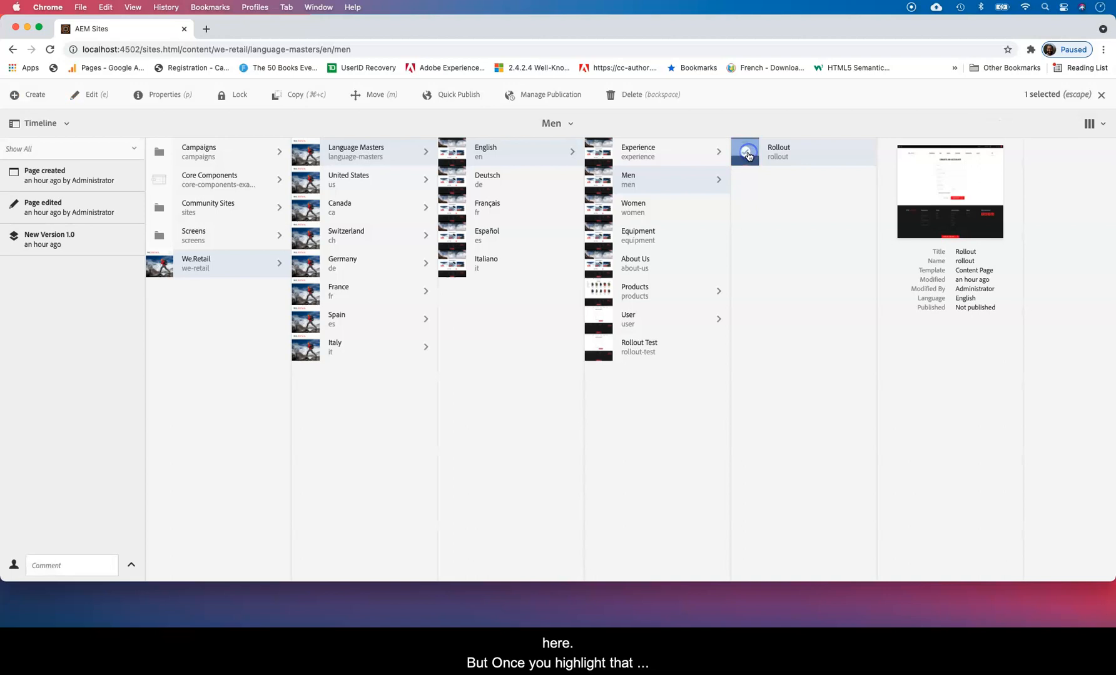
Choose Create > Version to start a new version of the Rollout page.
{"action": "left_click", "coordinate": [63, 122]}
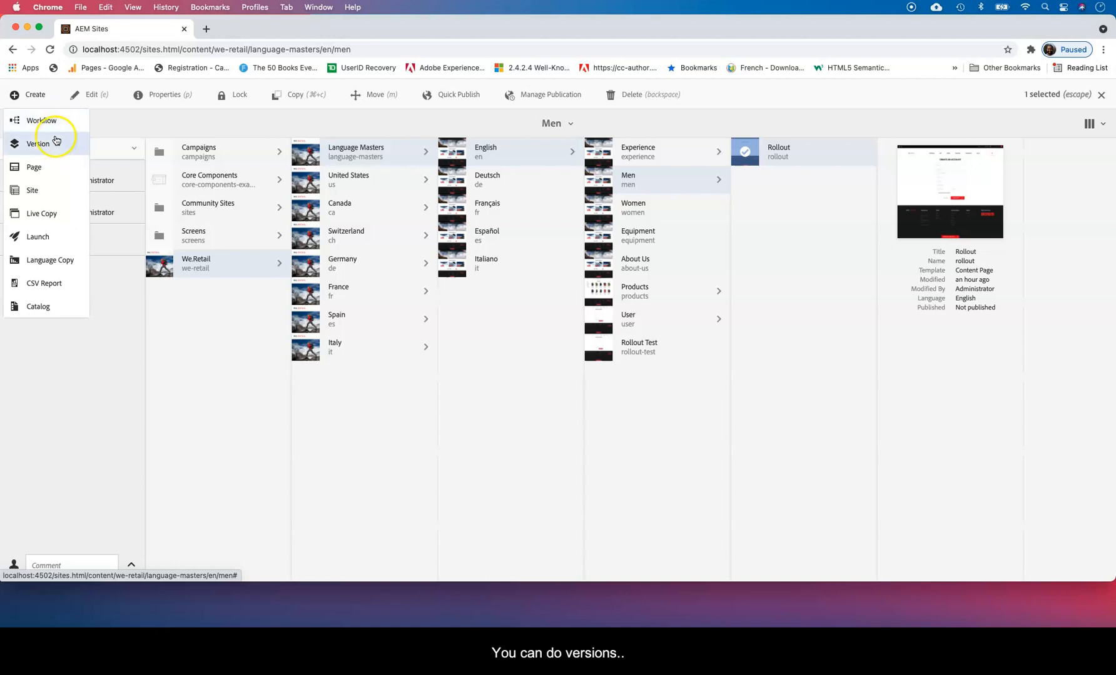
{"action": "left_click", "coordinate": [37, 143]}
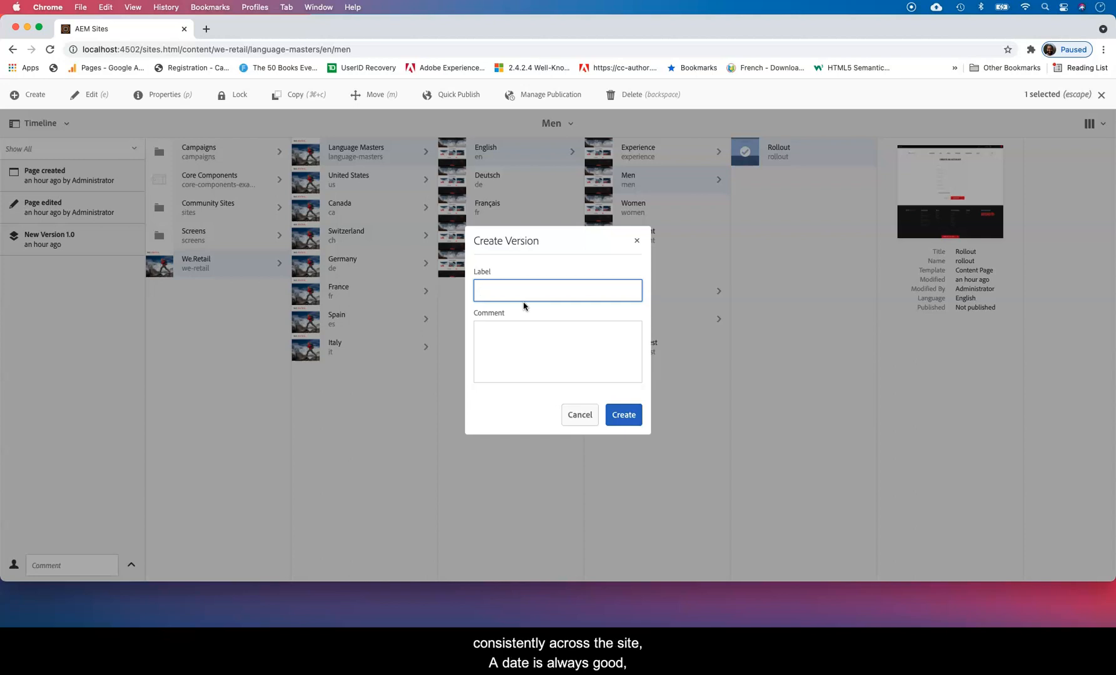
Create version labelled 092520 with comment 'before xf add' for the Rollout page.
{"action": "type", "text": "092520"}
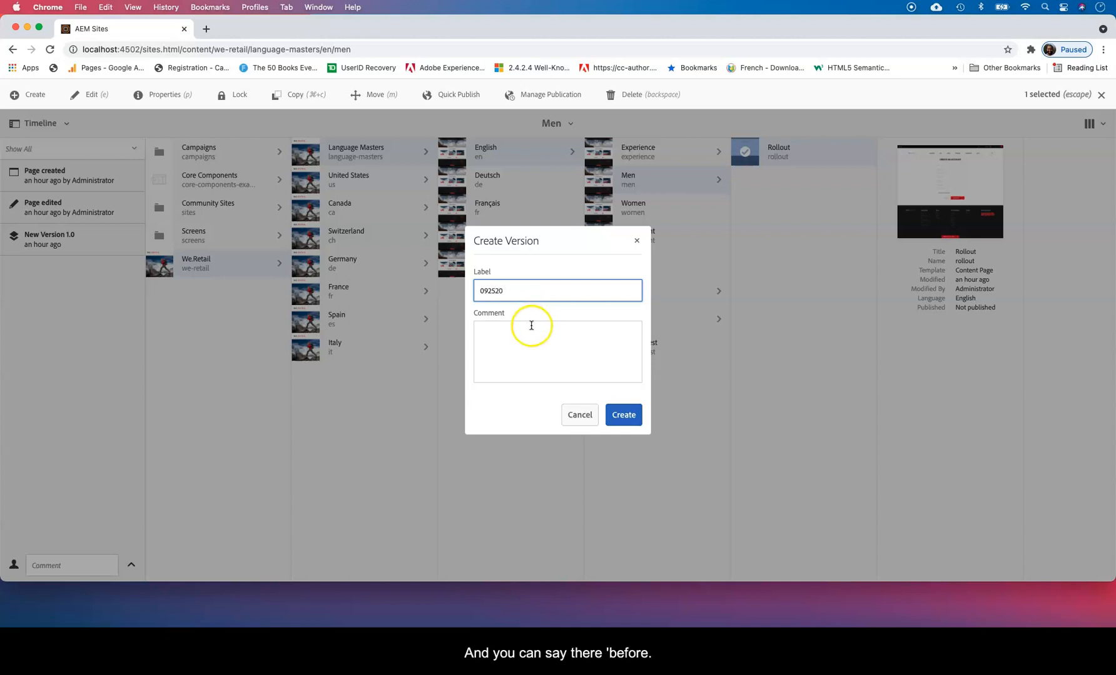
{"action": "left_click", "coordinate": [557, 352]}
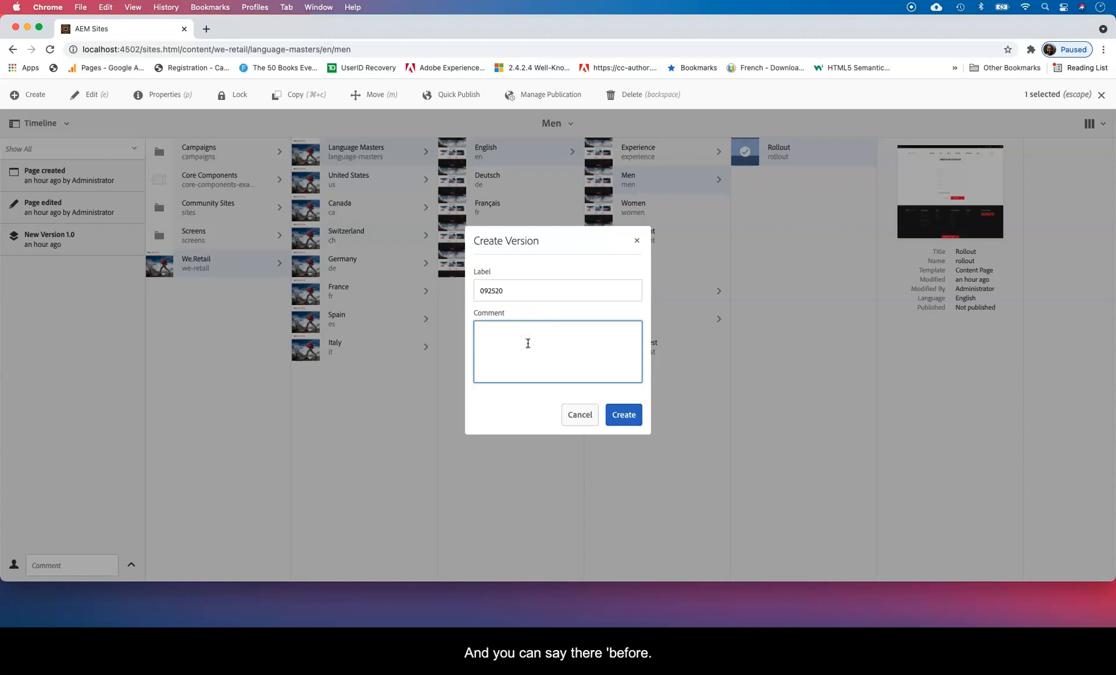
{"action": "type", "text": "before xf"}
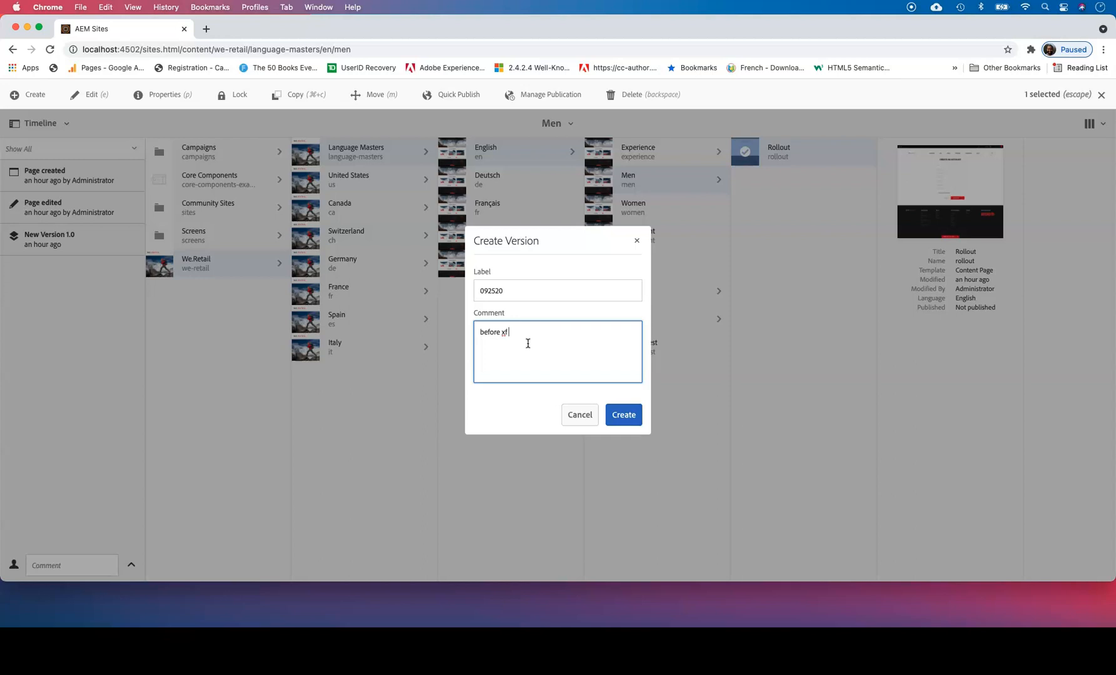
{"action": "type", "text": "a"}
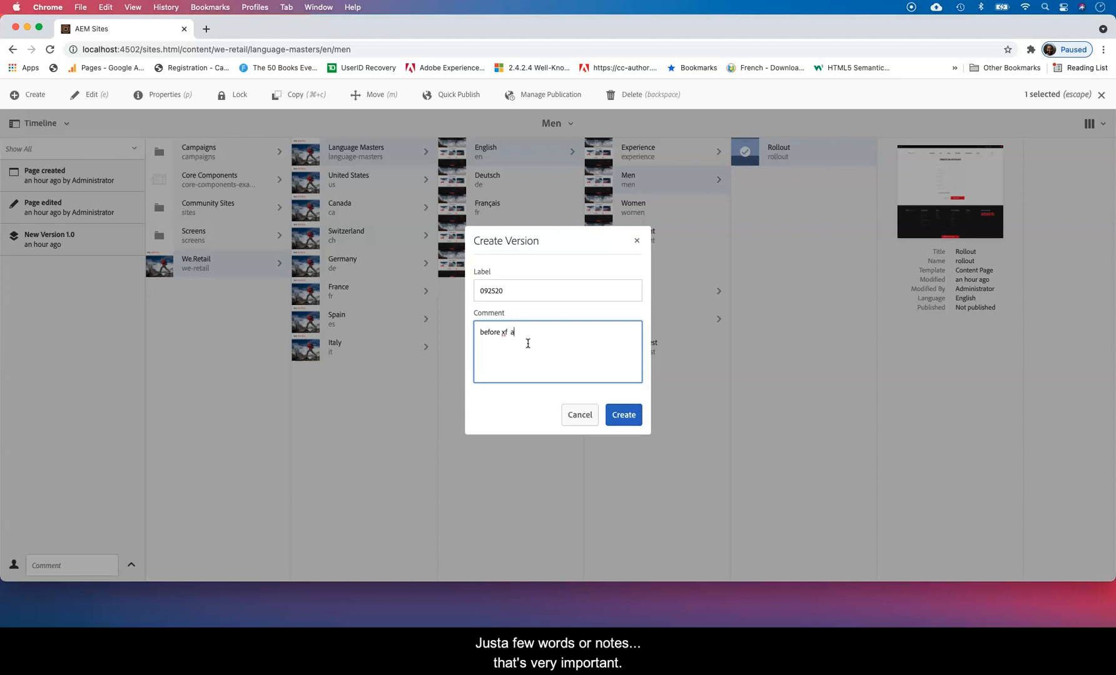
{"action": "type", "text": "dd"}
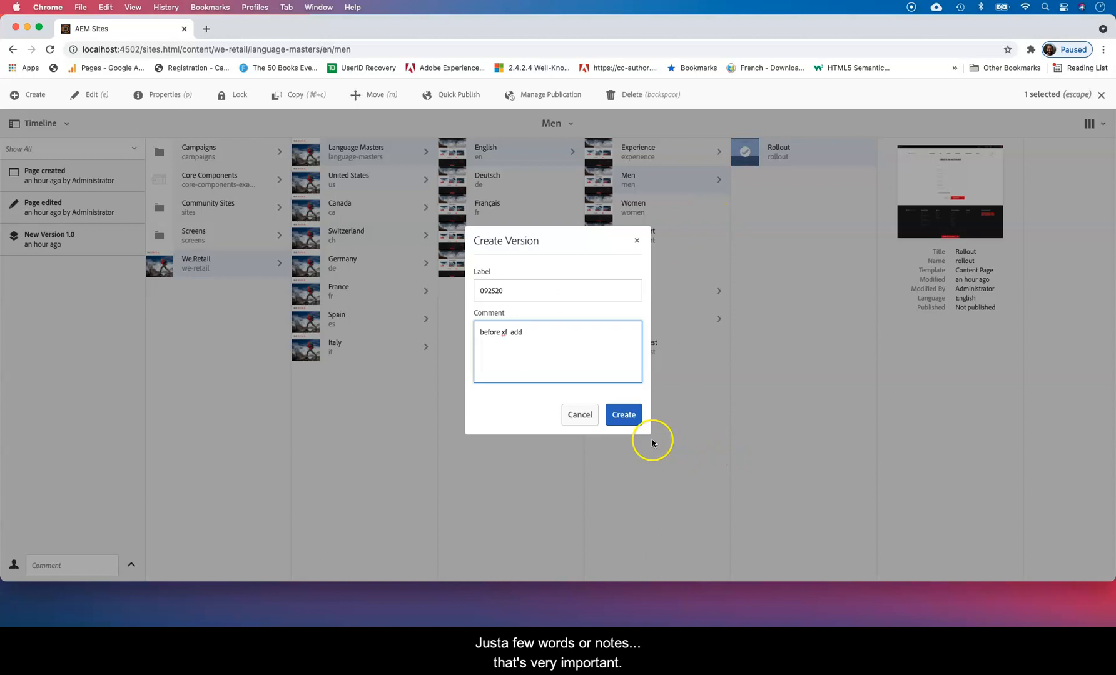
{"action": "left_click", "coordinate": [622, 415]}
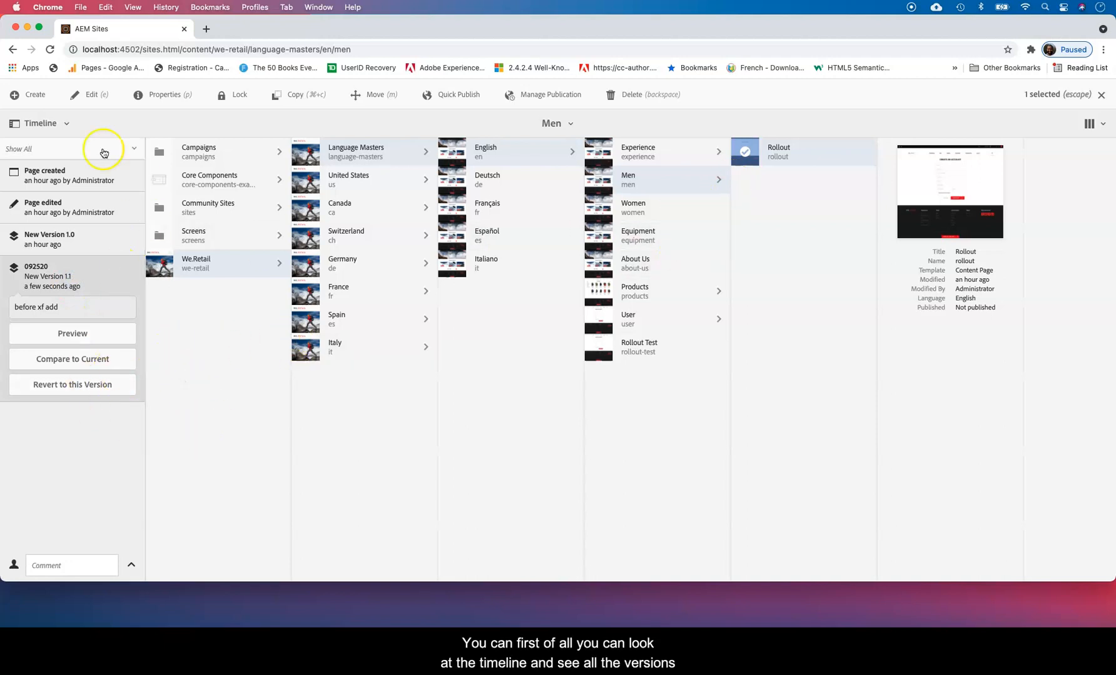
Switch the side rail to Timeline to review the Rollout page's version history.
{"action": "left_click", "coordinate": [65, 122]}
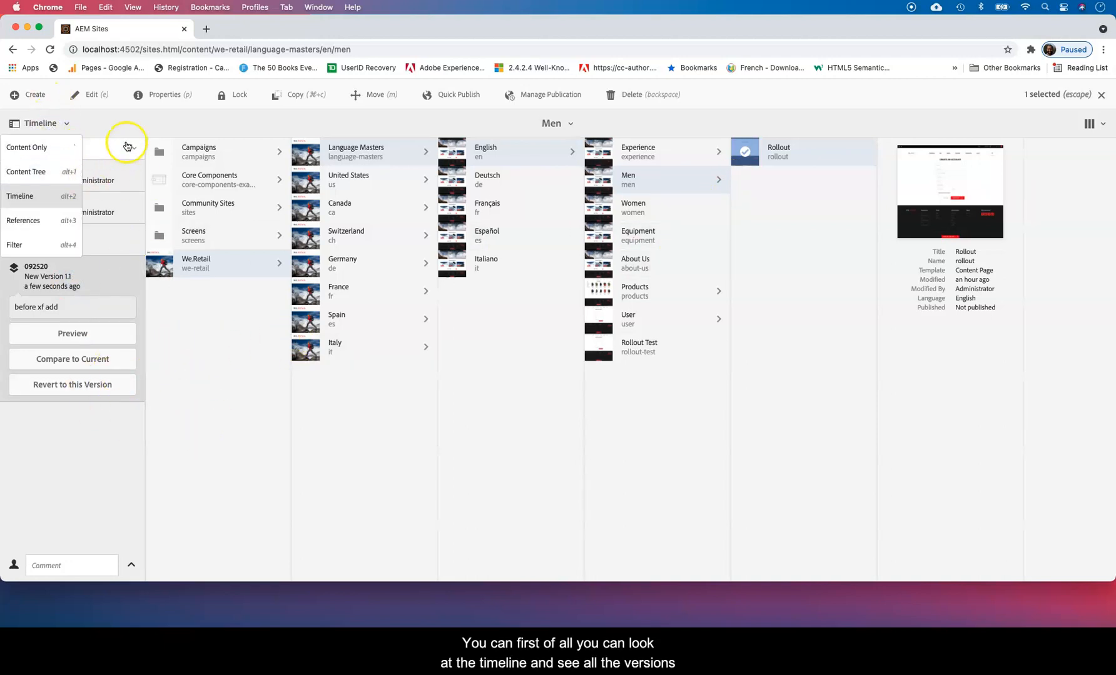
{"action": "left_click", "coordinate": [127, 145]}
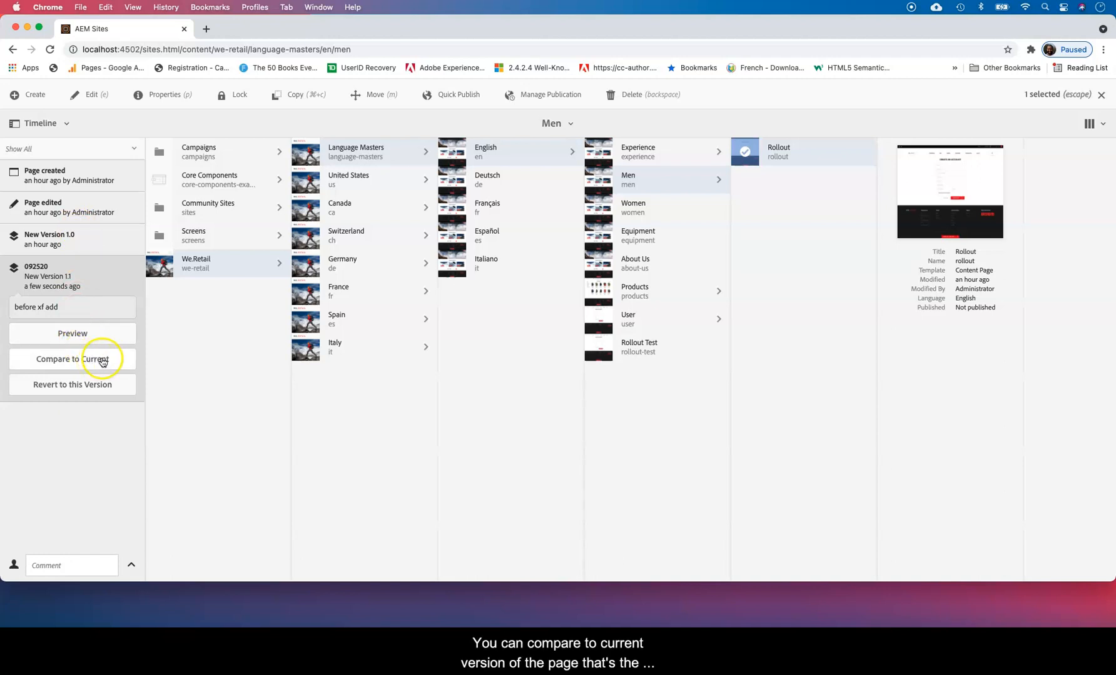
{"action": "mouse_move", "coordinate": [369, 292]}
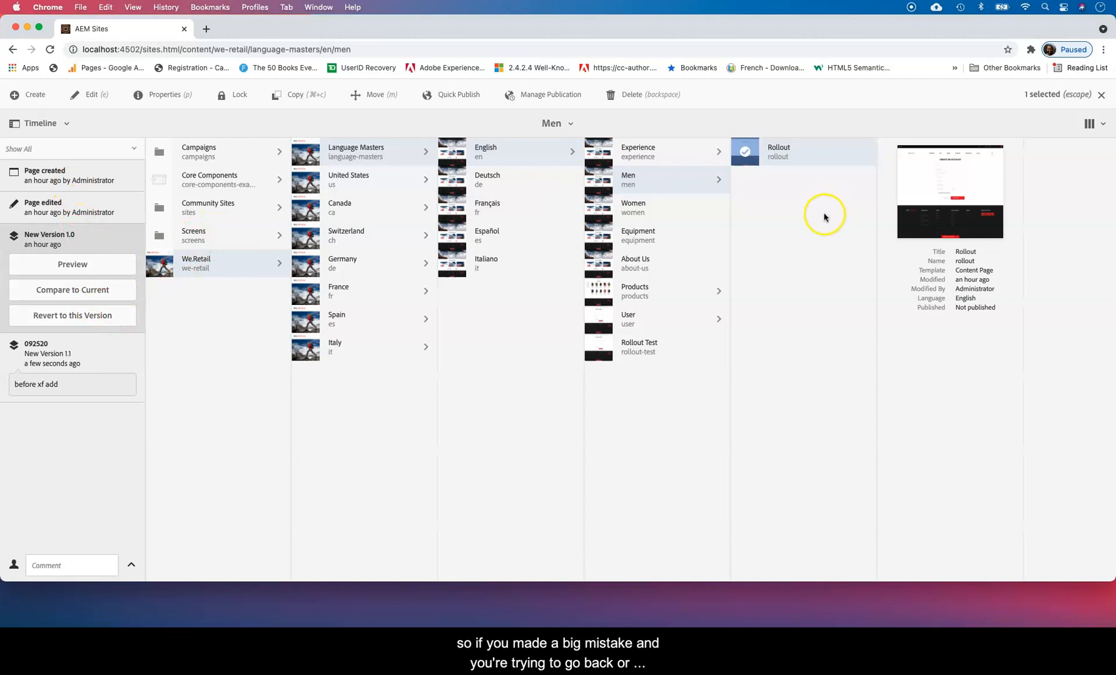
{"action": "mouse_move", "coordinate": [746, 270]}
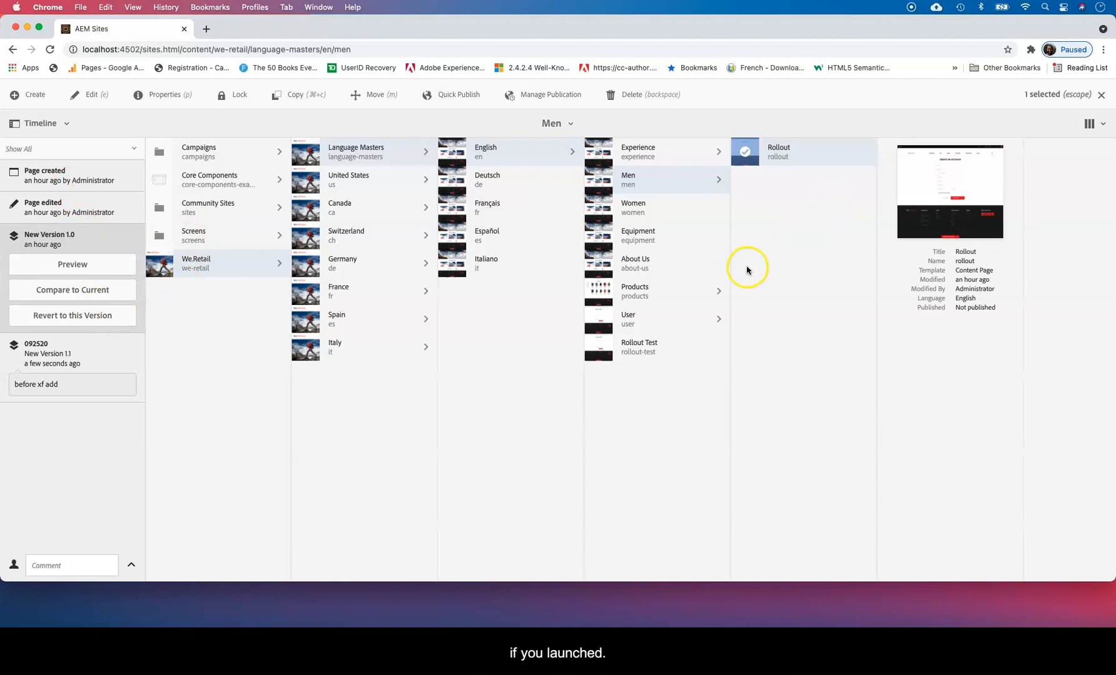
{"action": "mouse_move", "coordinate": [261, 347]}
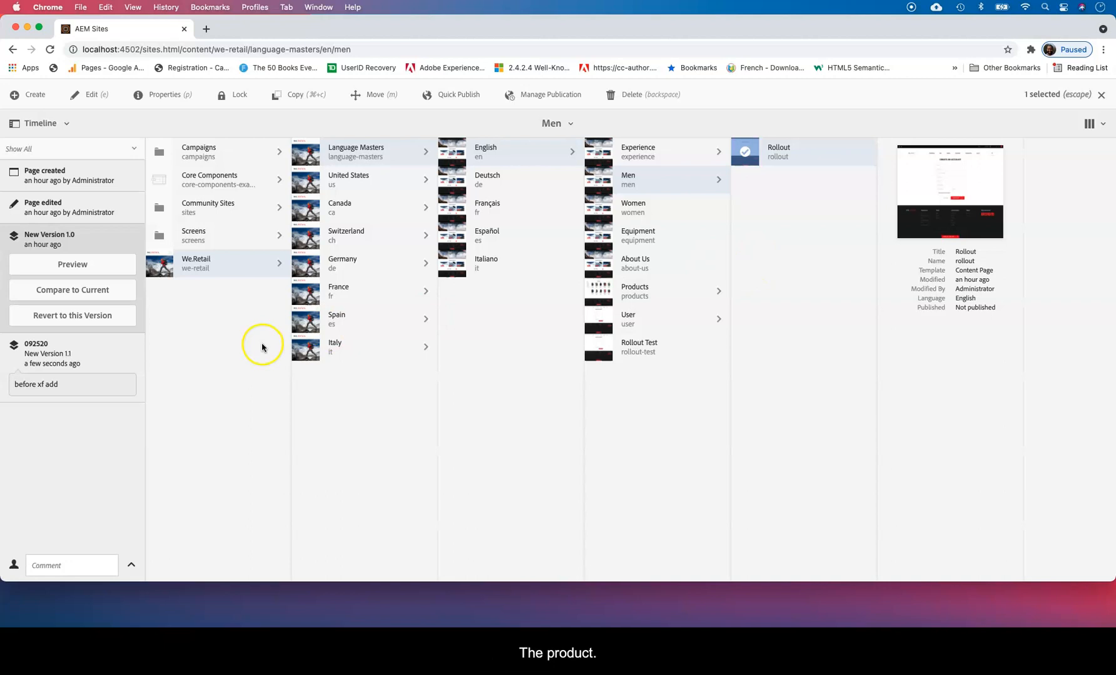
{"action": "mouse_move", "coordinate": [266, 341]}
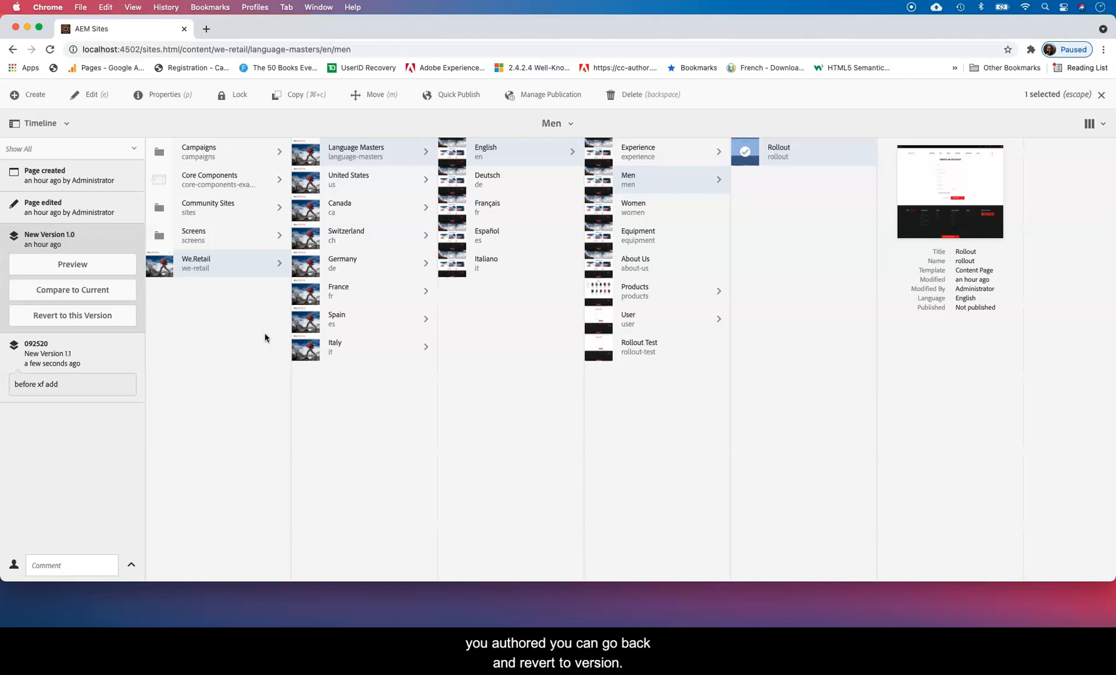
{"action": "mouse_move", "coordinate": [266, 338]}
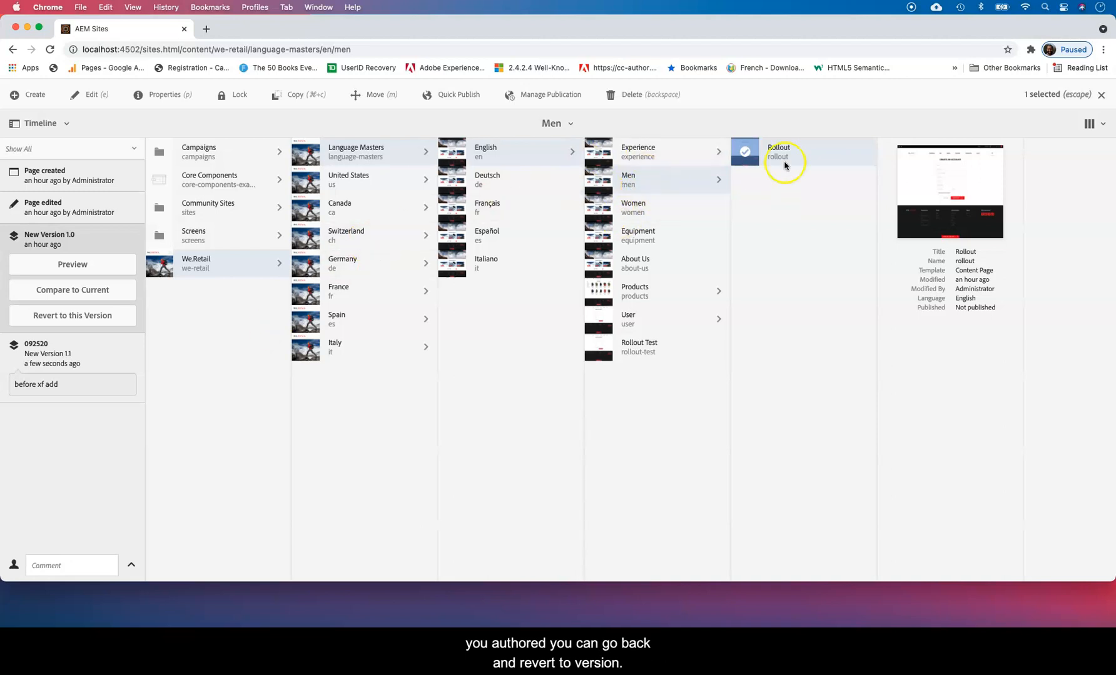
{"action": "mouse_move", "coordinate": [738, 411]}
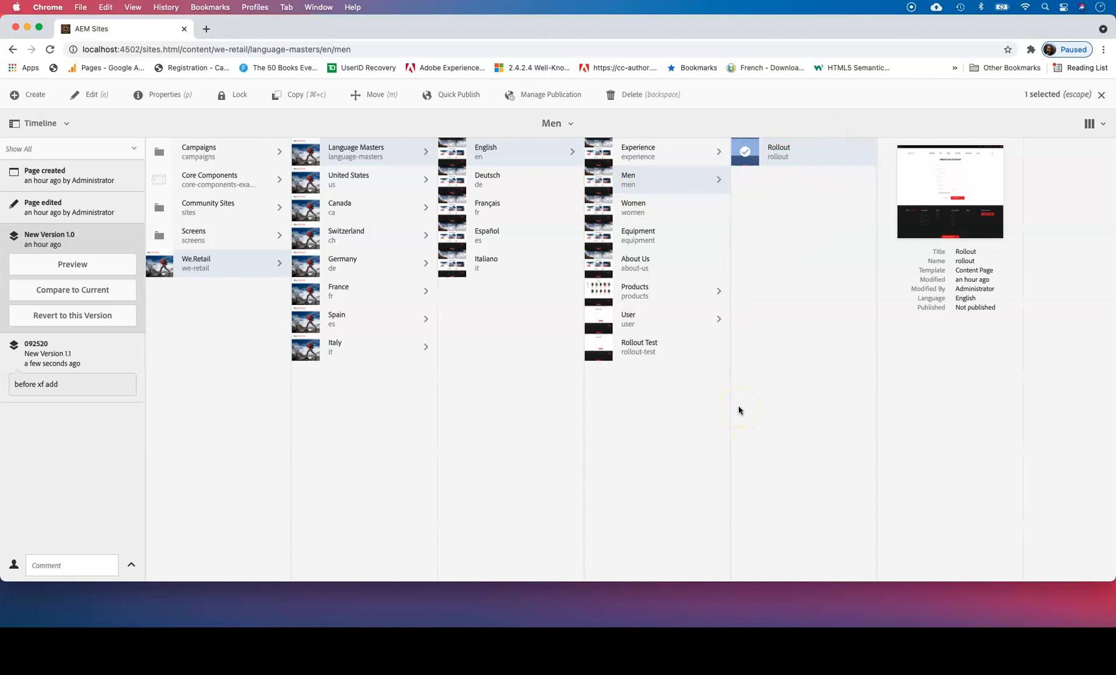
{"action": "mouse_move", "coordinate": [423, 264]}
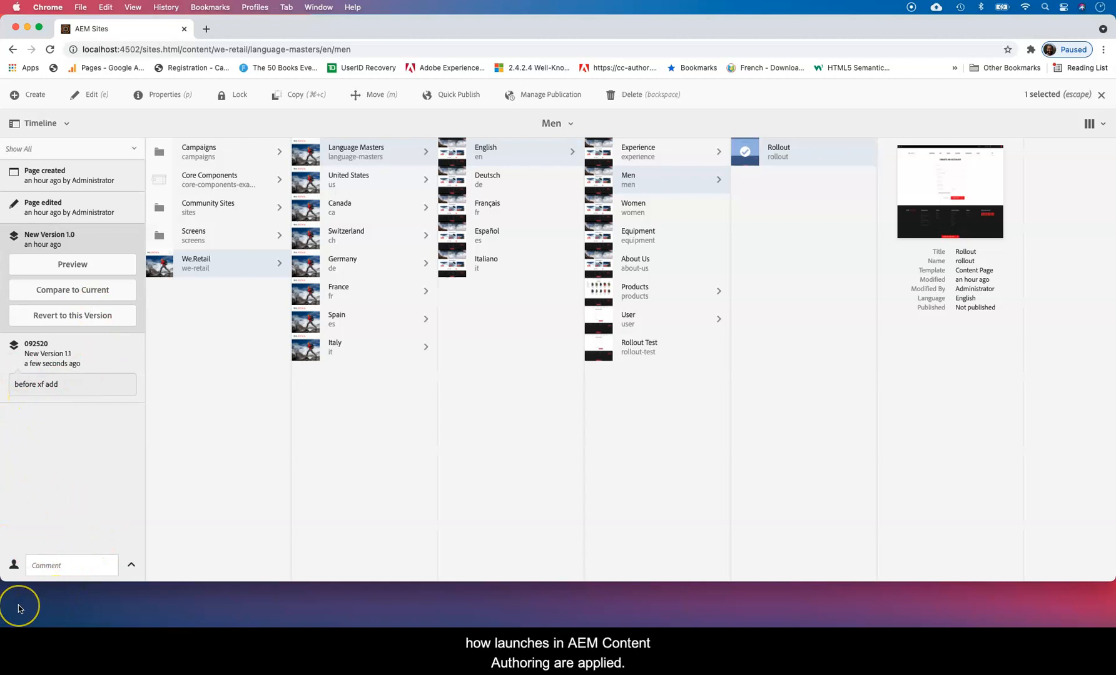
{"action": "mouse_move", "coordinate": [17, 609]}
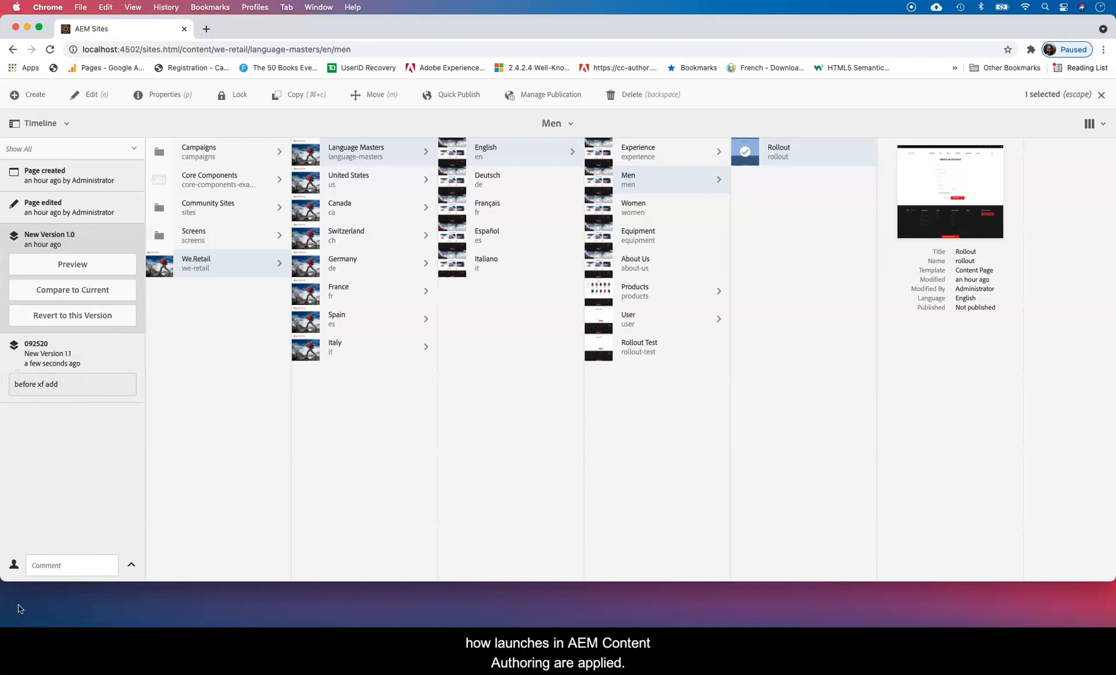